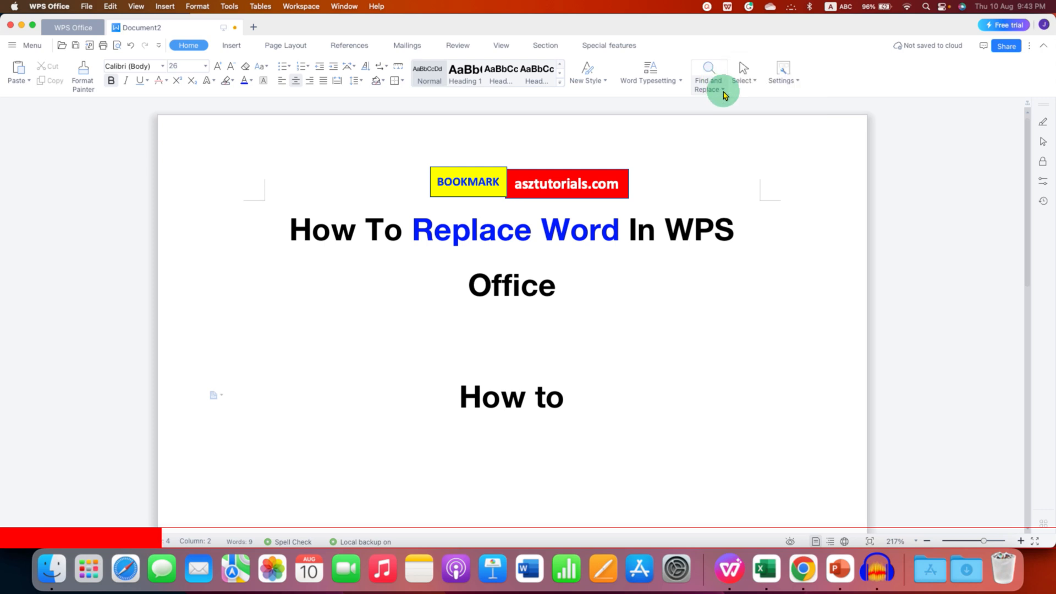
{"action": "mouse_move", "coordinate": [707, 74]}
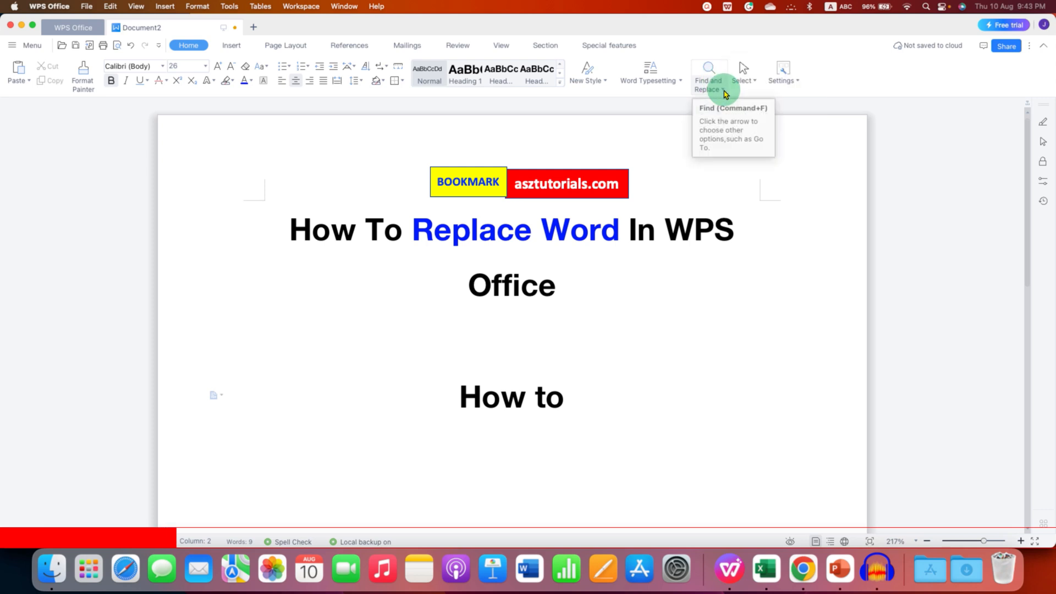
- Expand the Find and Replace dropdown on the Home tab
{"action": "left_click", "coordinate": [723, 89]}
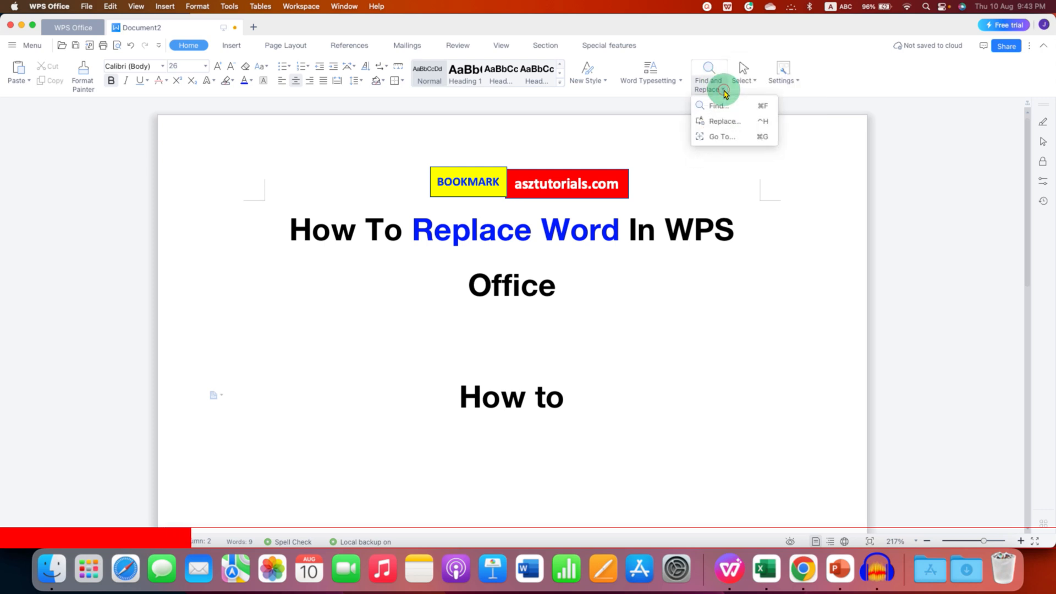
{"action": "mouse_move", "coordinate": [719, 121]}
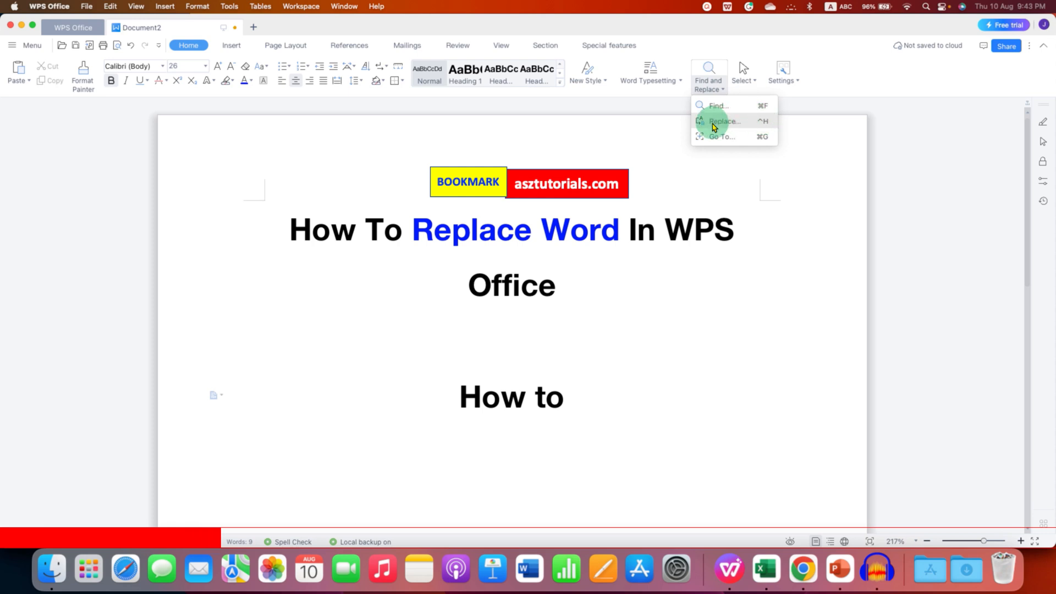
- Set the Replace dialog to find "how to" and replace with "How can I"
{"action": "left_click", "coordinate": [721, 121]}
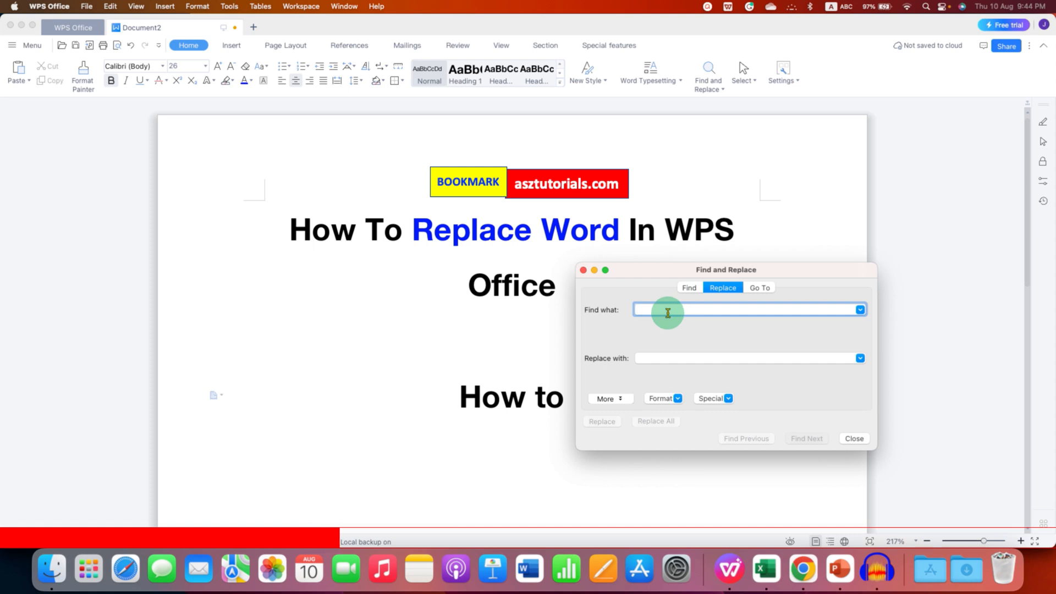
{"action": "type", "text": "how to"}
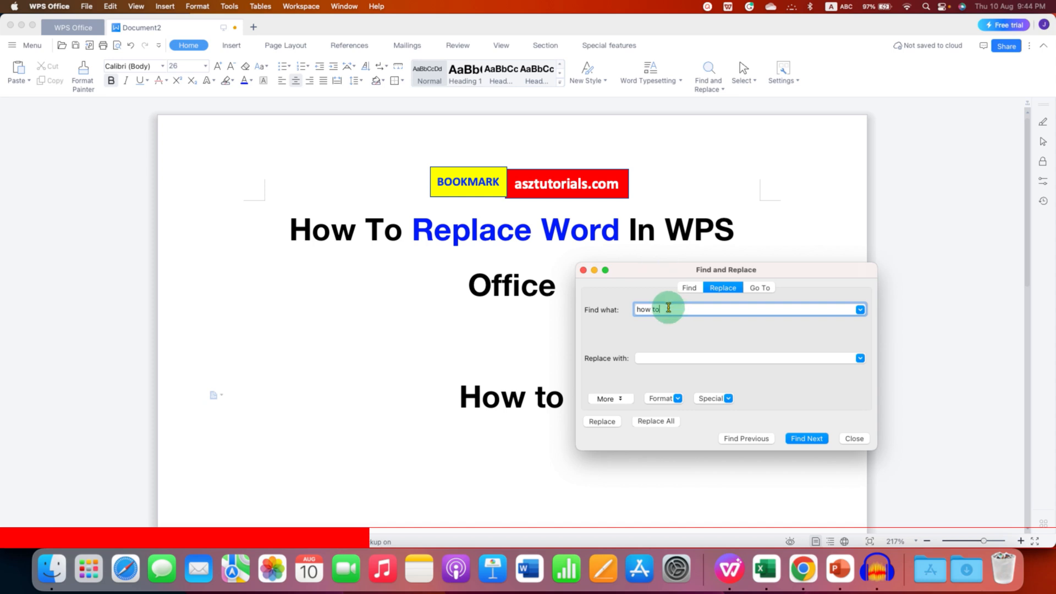
{"action": "mouse_move", "coordinate": [565, 257]}
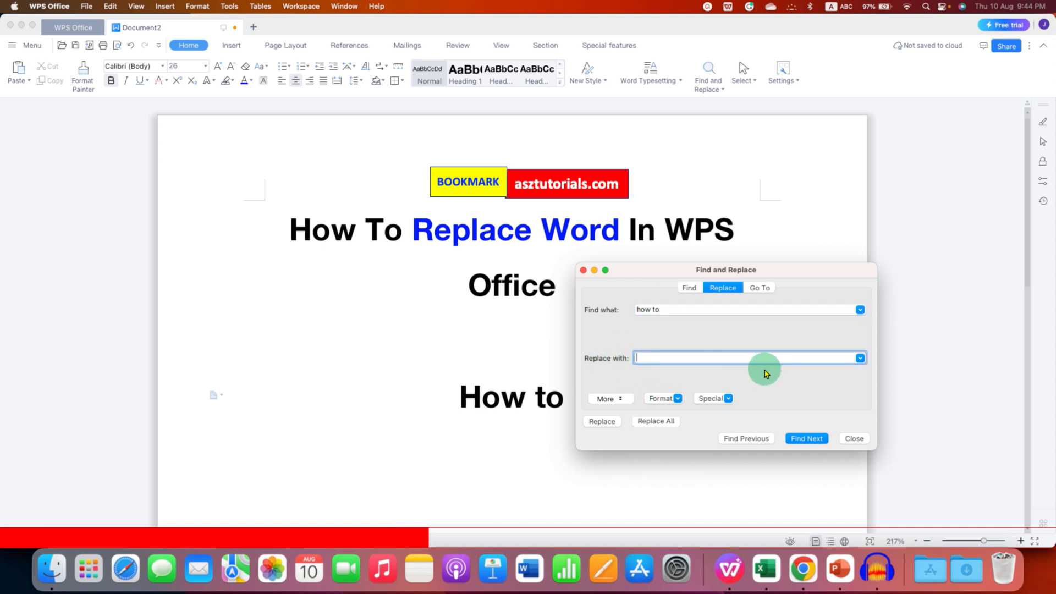
{"action": "type", "text": "hcan"}
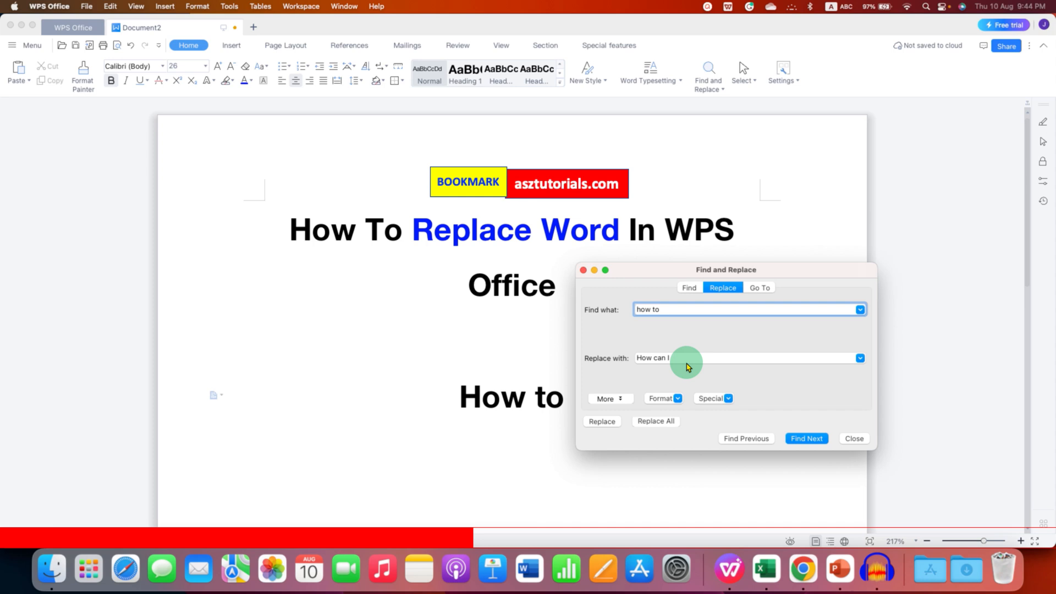
- Find the first "How to" in the heading and replace it with "How can I"
{"action": "left_click", "coordinate": [681, 357]}
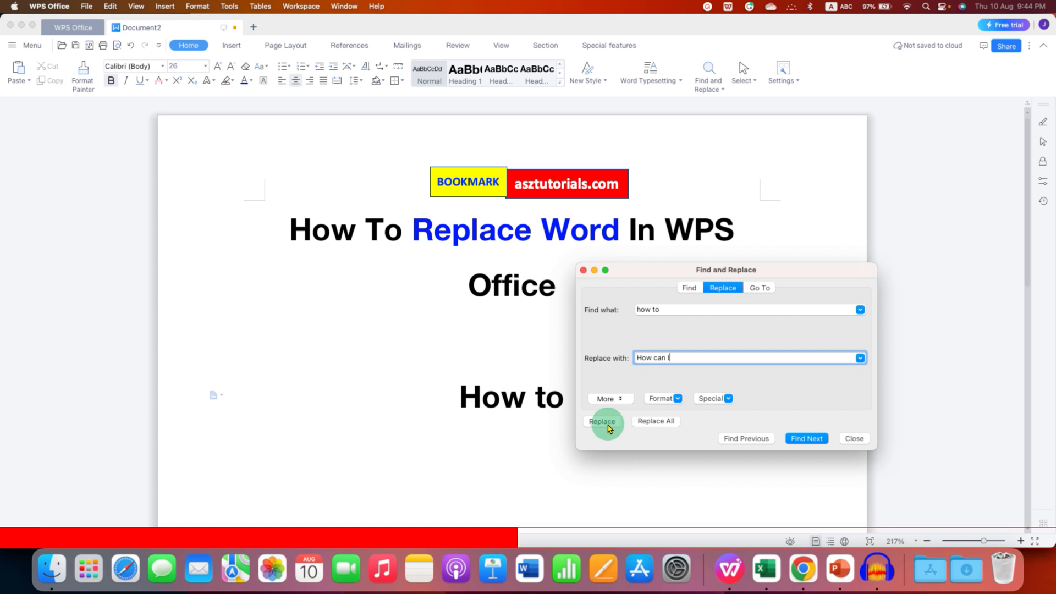
{"action": "mouse_move", "coordinate": [748, 335]}
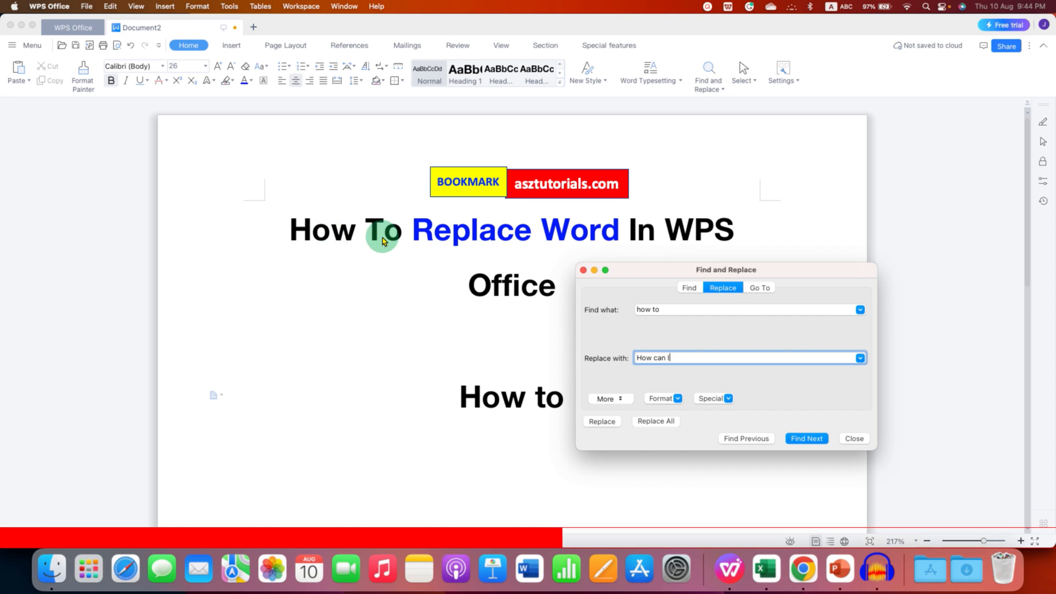
{"action": "left_click", "coordinate": [656, 422]}
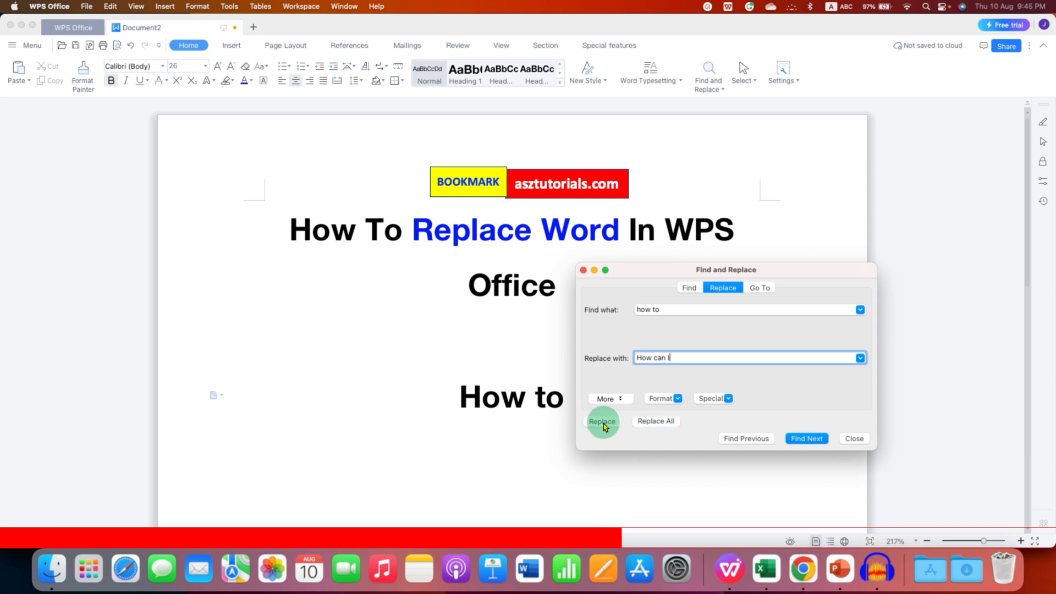
{"action": "left_click", "coordinate": [602, 421]}
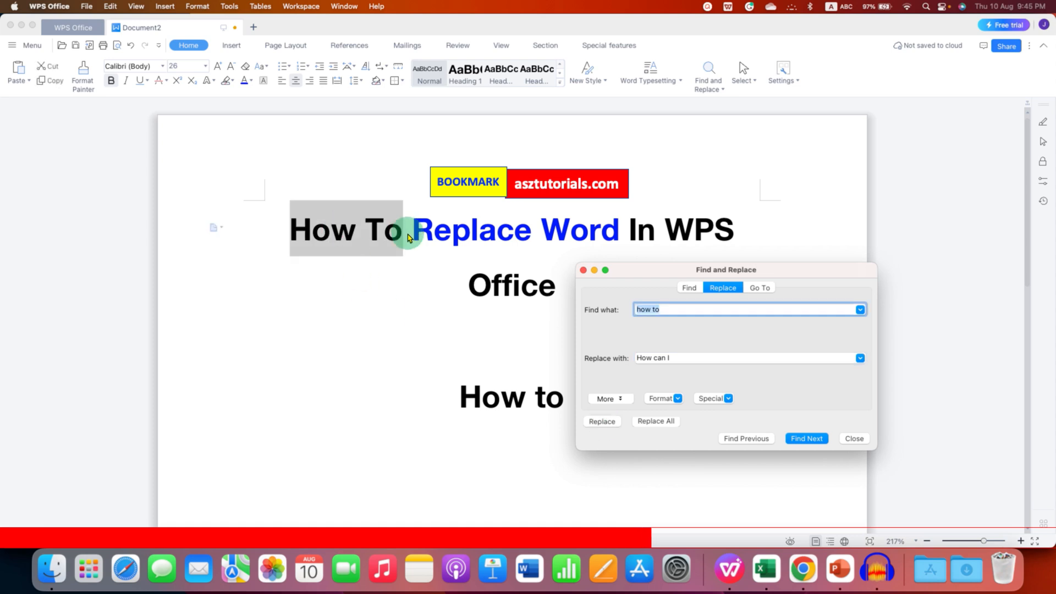
{"action": "left_click", "coordinate": [601, 421]}
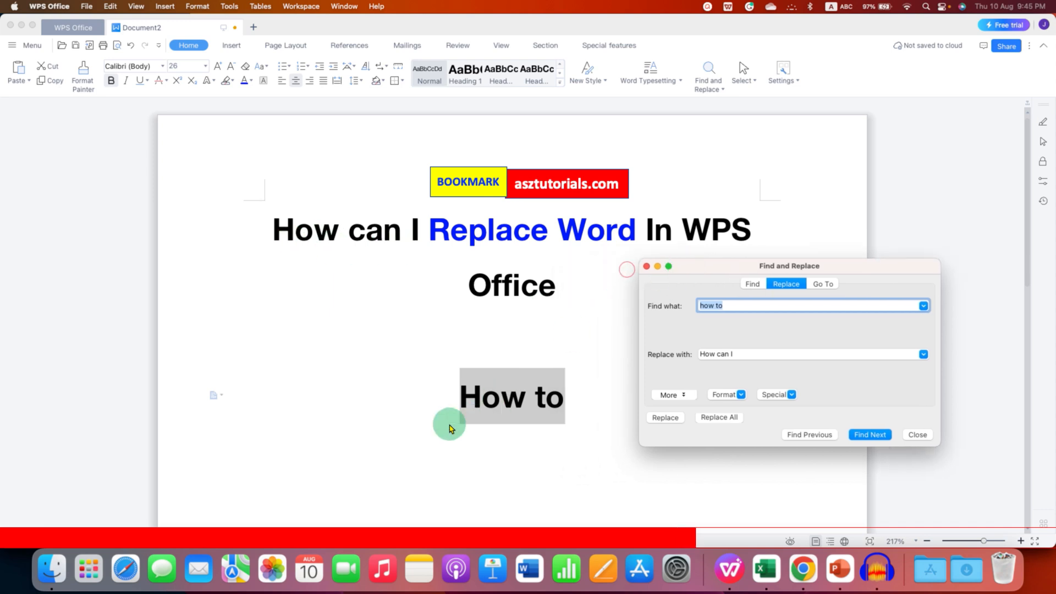
{"action": "mouse_move", "coordinate": [598, 423]}
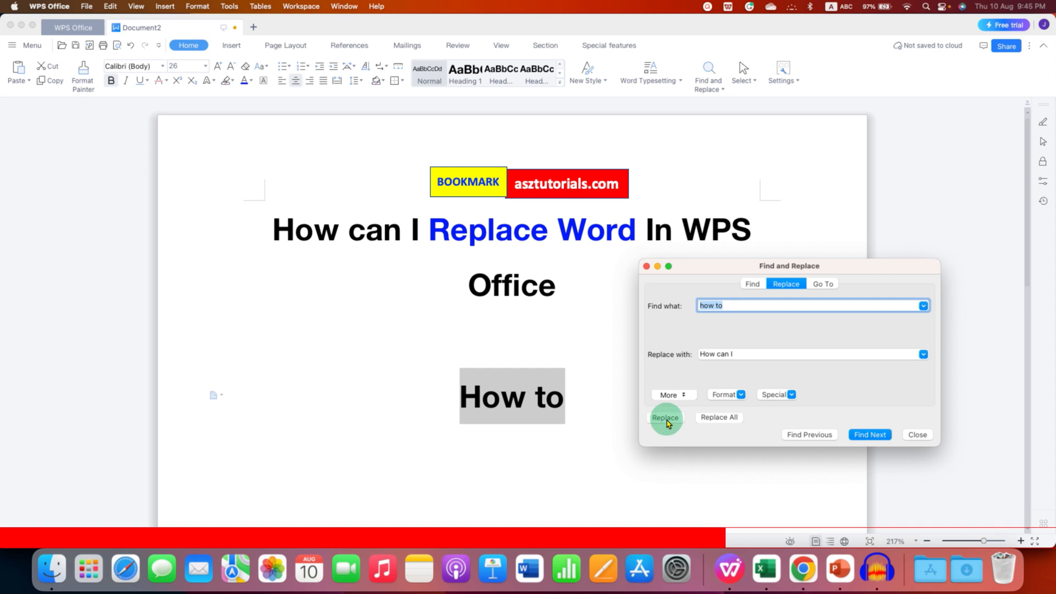
- Replace the second "How to" with "How can I" and dismiss the search-complete message
{"action": "left_click", "coordinate": [664, 416]}
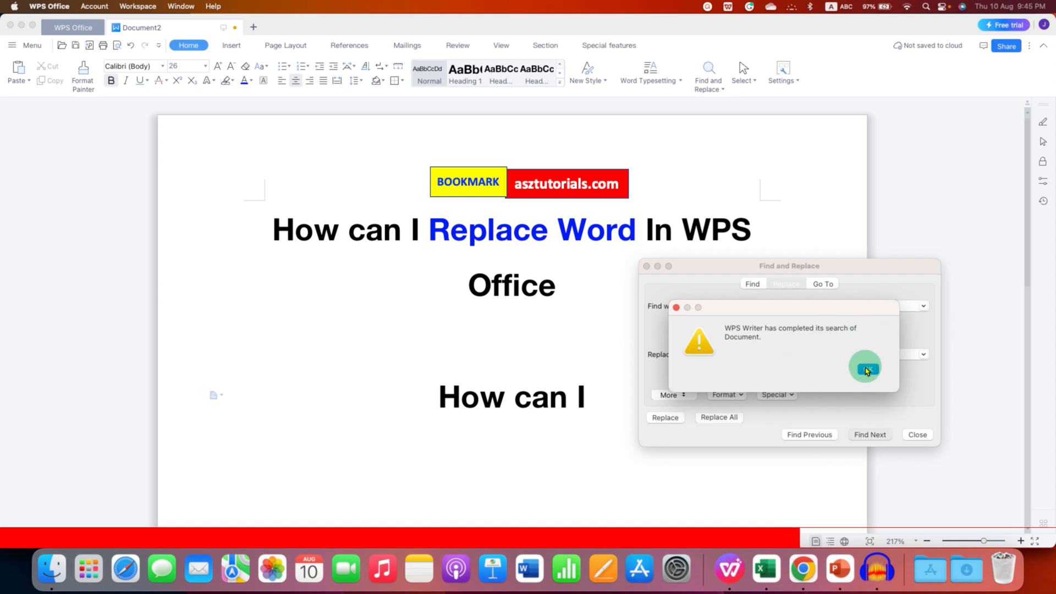
{"action": "left_click", "coordinate": [866, 368]}
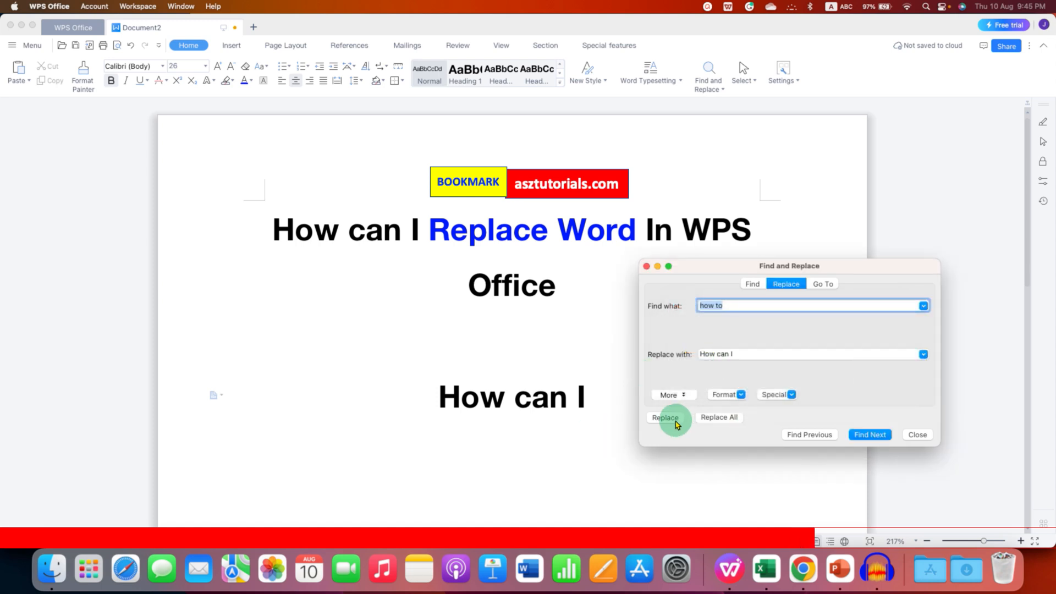
{"action": "left_click", "coordinate": [664, 417]}
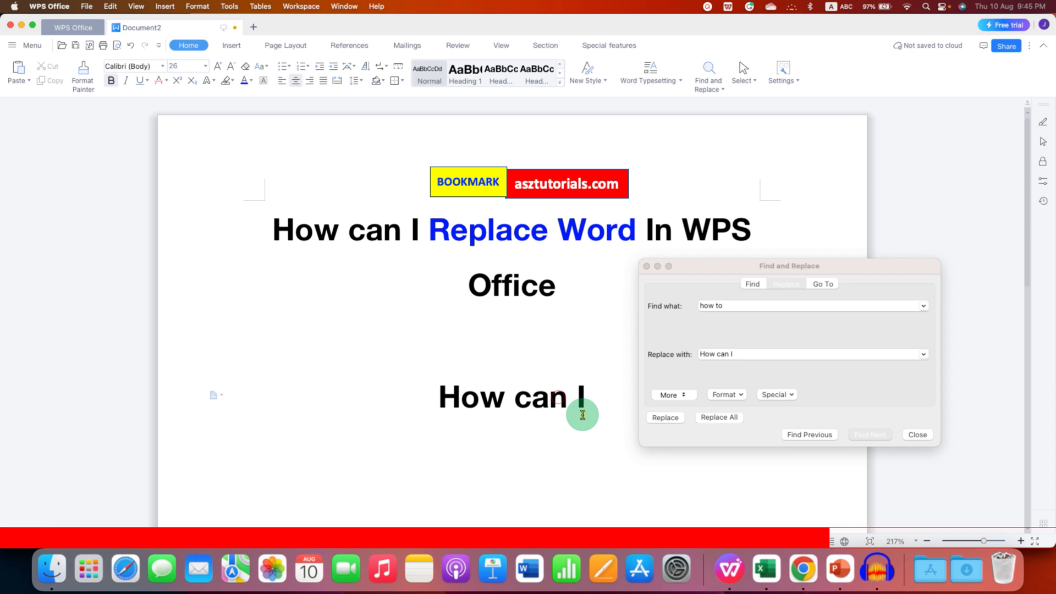
- Run Replace All so every remaining "how to" becomes "How can I"
{"action": "left_click", "coordinate": [718, 417]}
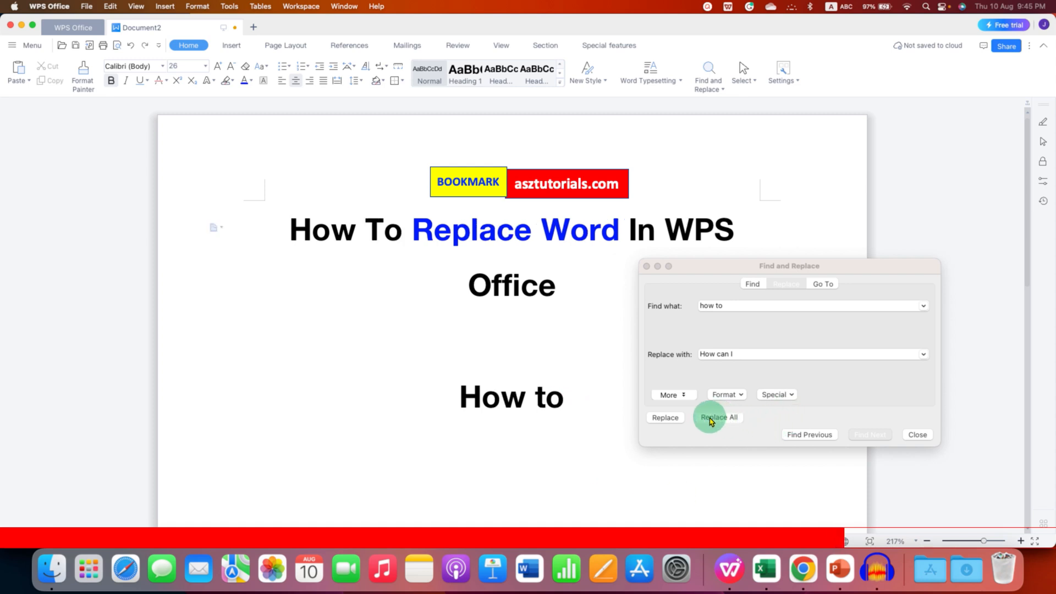
{"action": "left_click", "coordinate": [717, 418]}
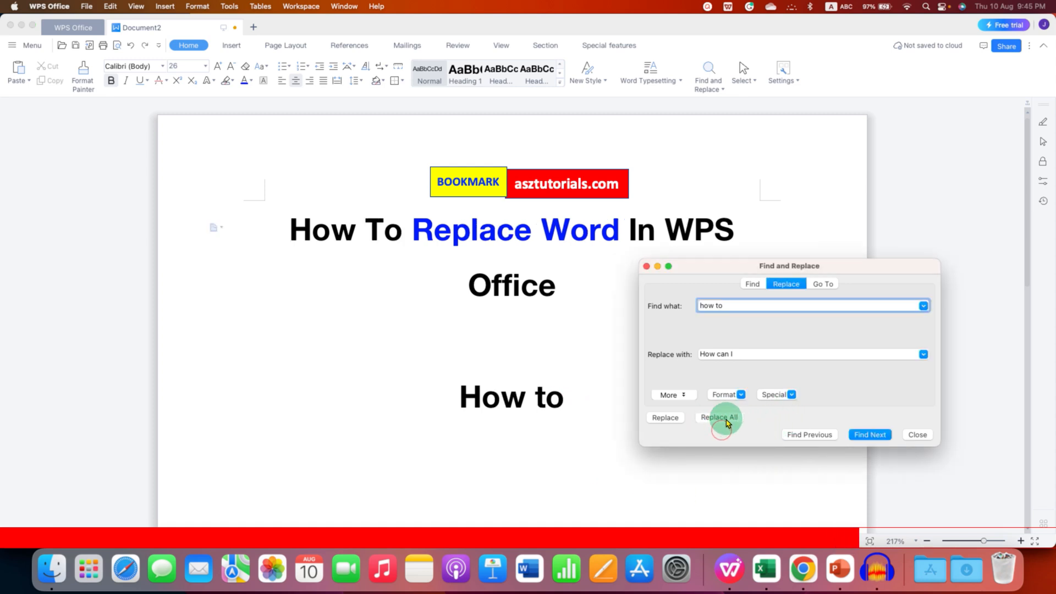
{"action": "left_click", "coordinate": [718, 418]}
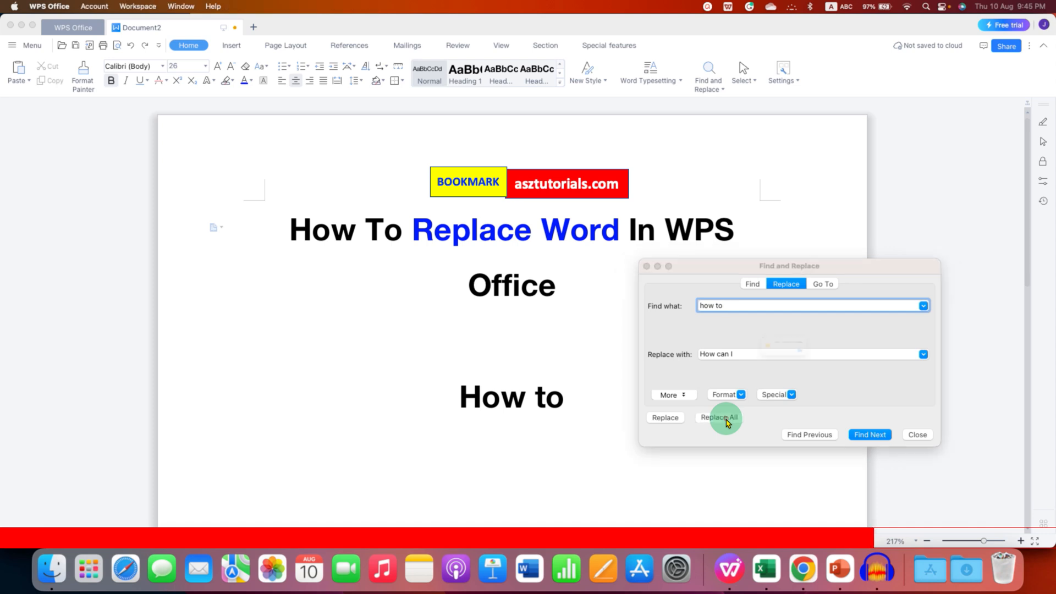
{"action": "left_click", "coordinate": [718, 418]}
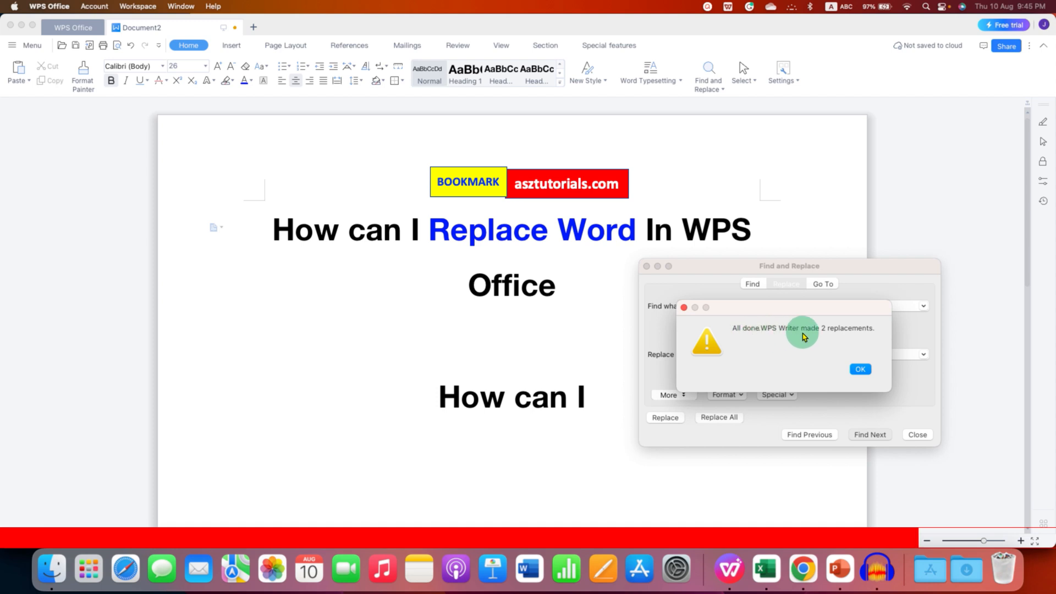
{"action": "mouse_move", "coordinate": [858, 335]}
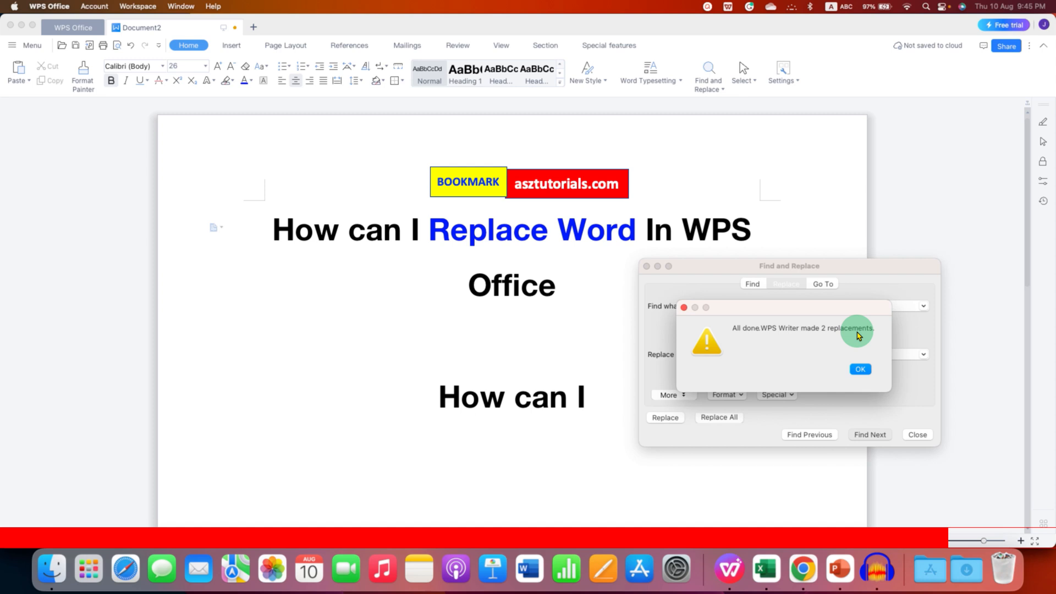
- Dismiss the 2-replacements message and close the Find and Replace dialog
{"action": "left_click", "coordinate": [860, 368]}
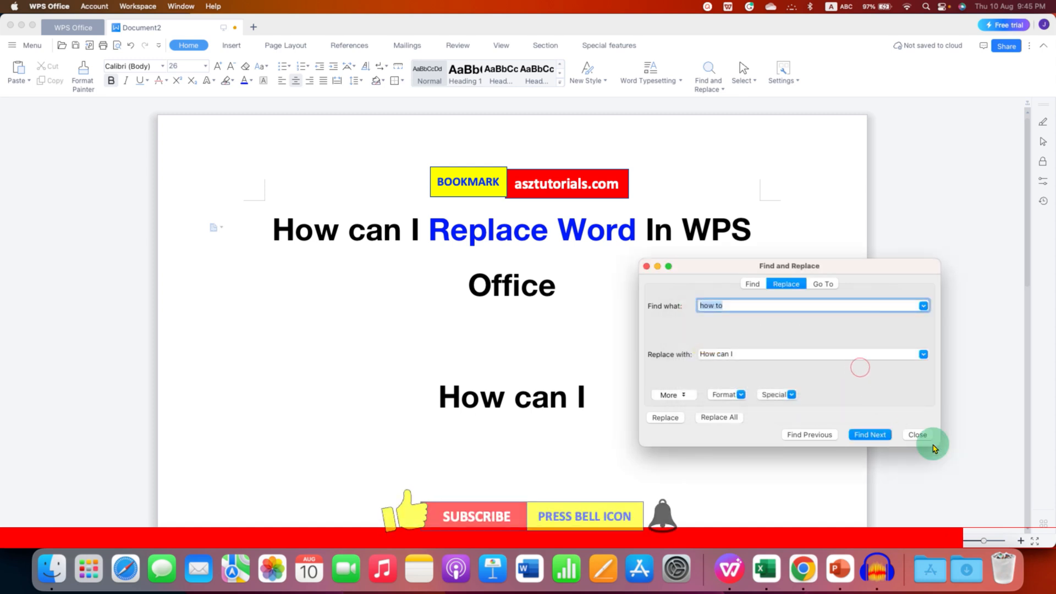
{"action": "left_click", "coordinate": [916, 435]}
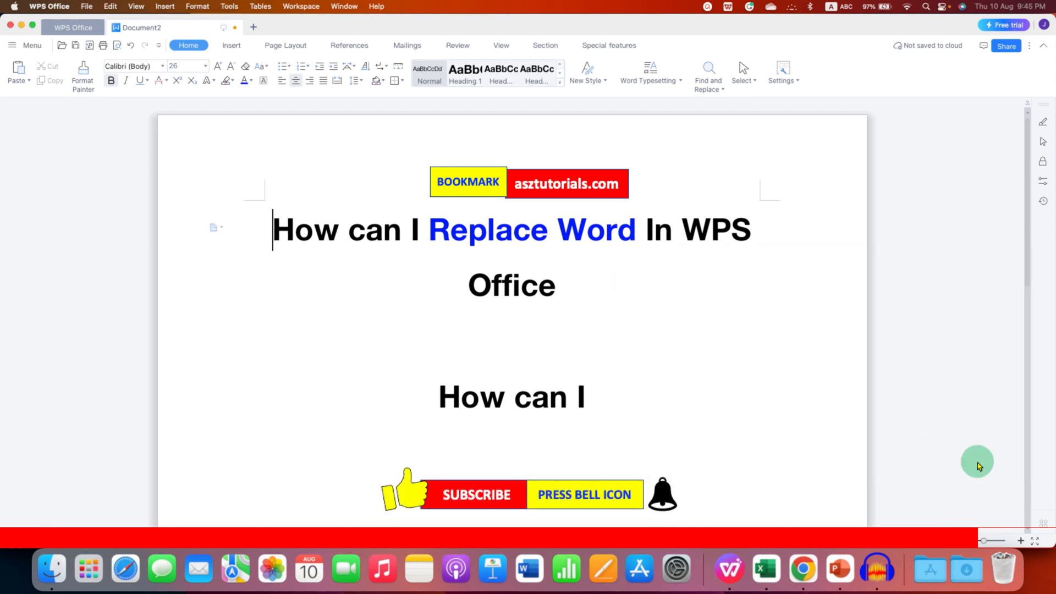